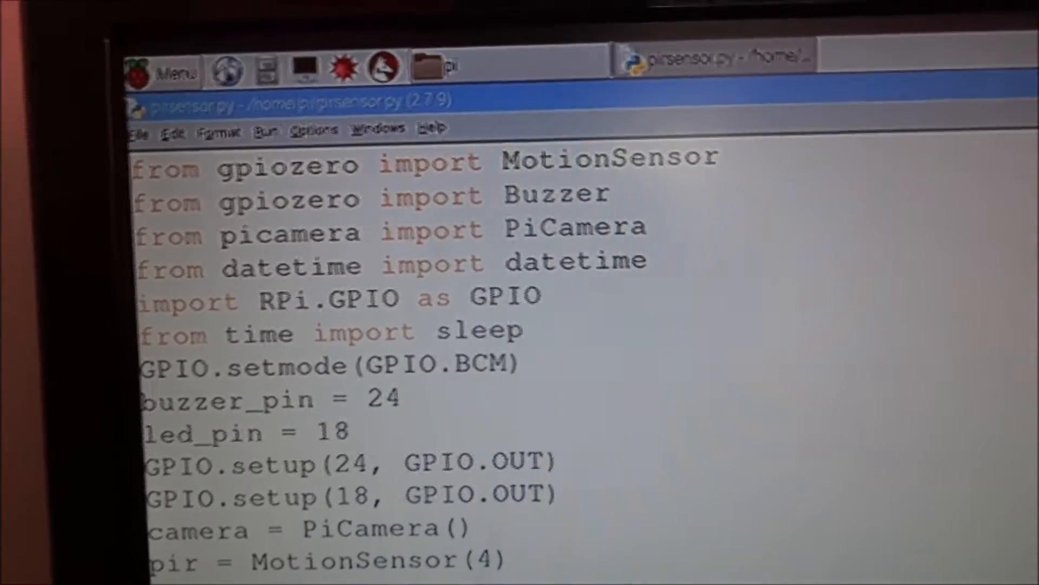
Add camera.stop_recording() as the final indented line of the while loop, after the buzzer is switched off.
{"action": "scroll", "scroll_direction": "down", "scroll_amount": 3}
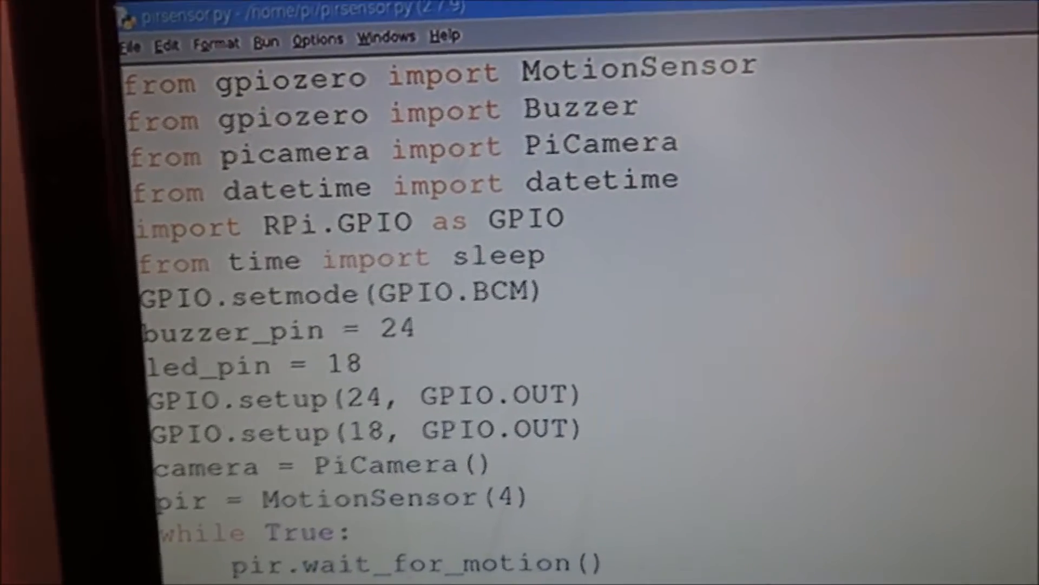
{"action": "scroll", "scroll_direction": "down", "scroll_amount": 3}
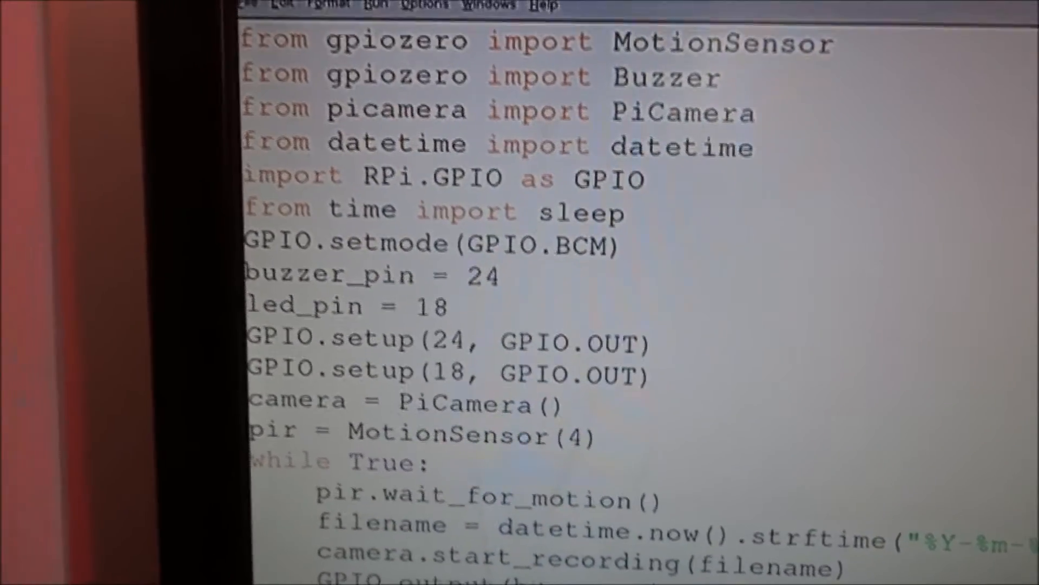
{"action": "scroll", "scroll_direction": "down", "scroll_amount": 3}
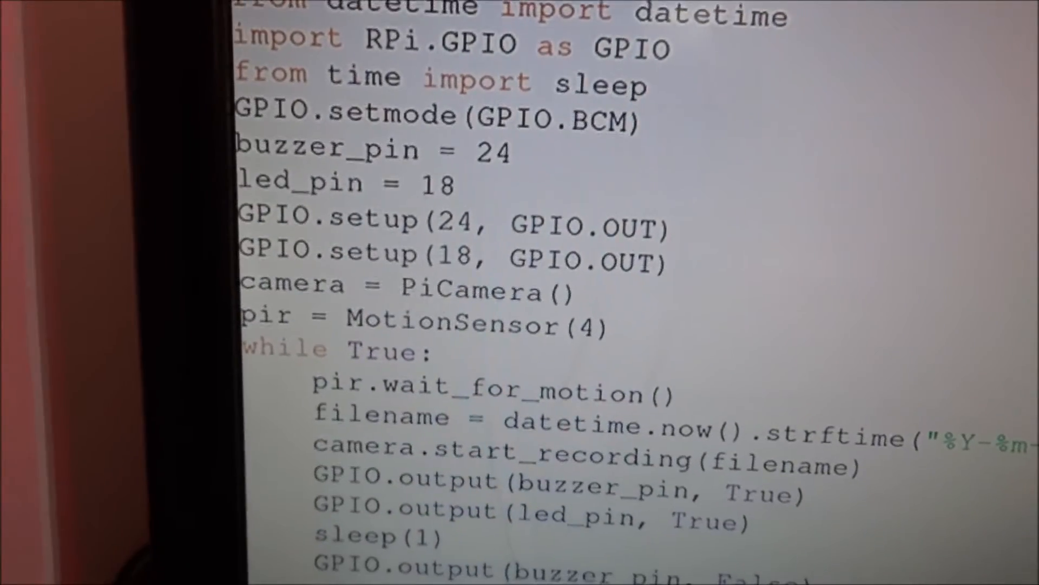
{"action": "scroll", "scroll_direction": "up", "scroll_amount": 3}
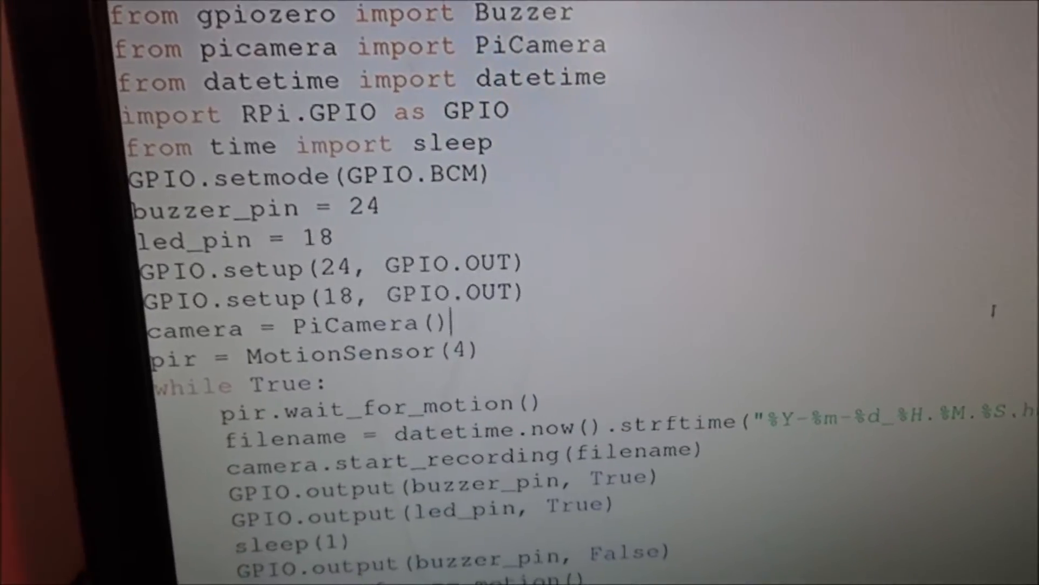
{"action": "scroll", "scroll_direction": "down", "scroll_amount": 3}
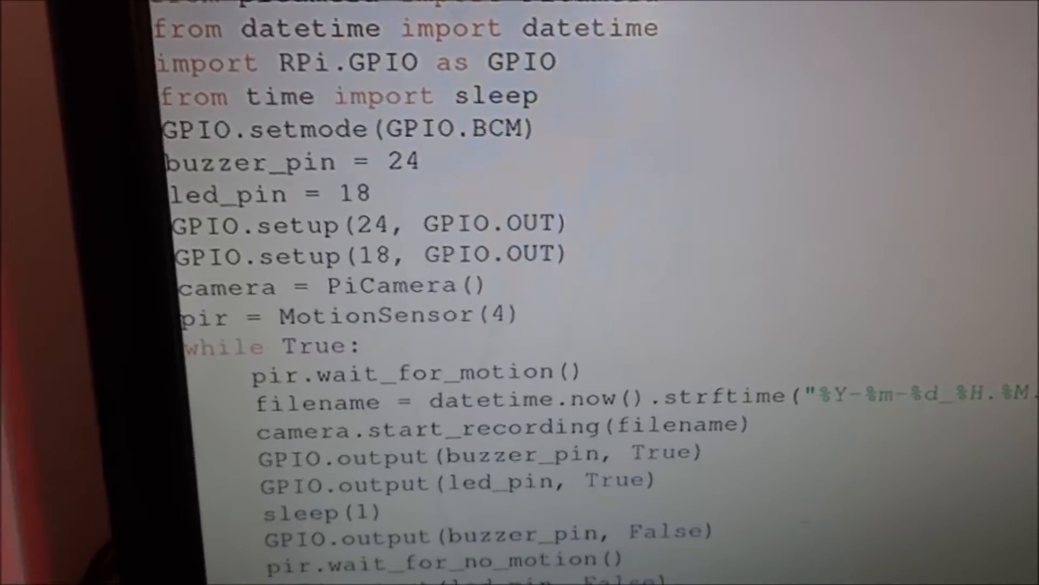
{"action": "scroll", "scroll_direction": "up", "scroll_amount": 3}
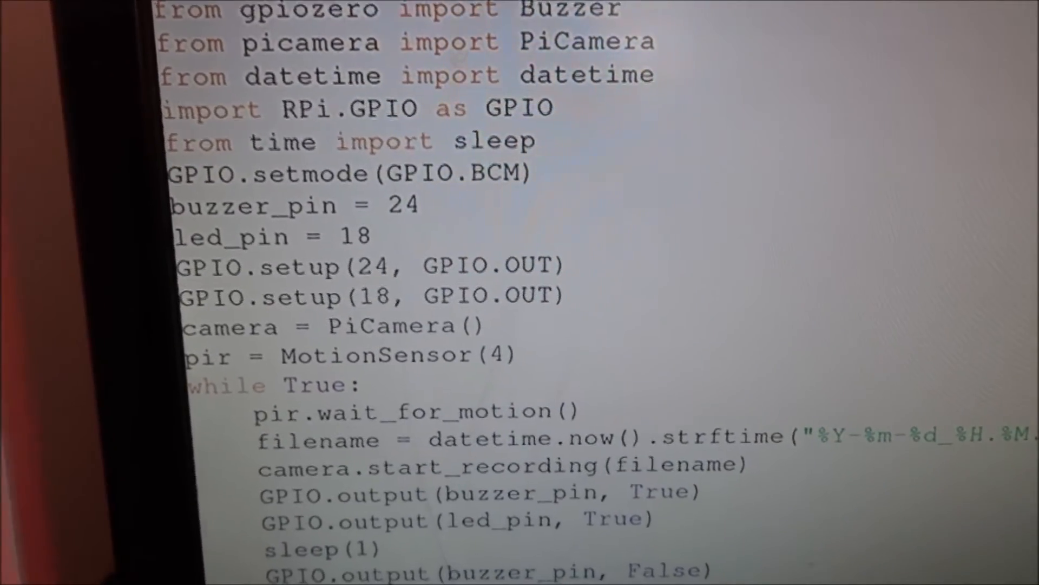
{"action": "scroll", "scroll_direction": "down", "scroll_amount": 3}
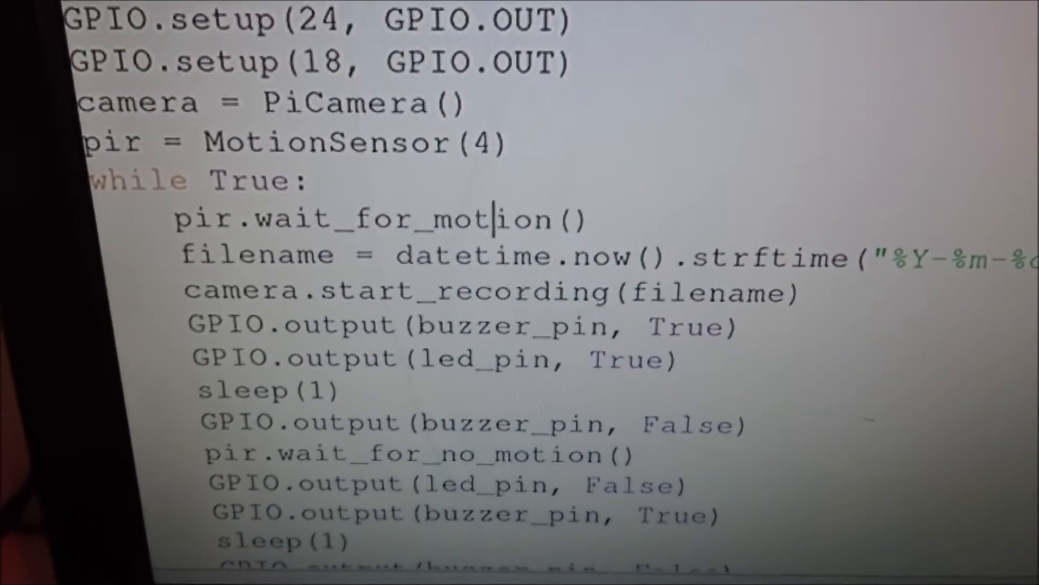
{"action": "scroll", "scroll_direction": "up", "scroll_amount": 3}
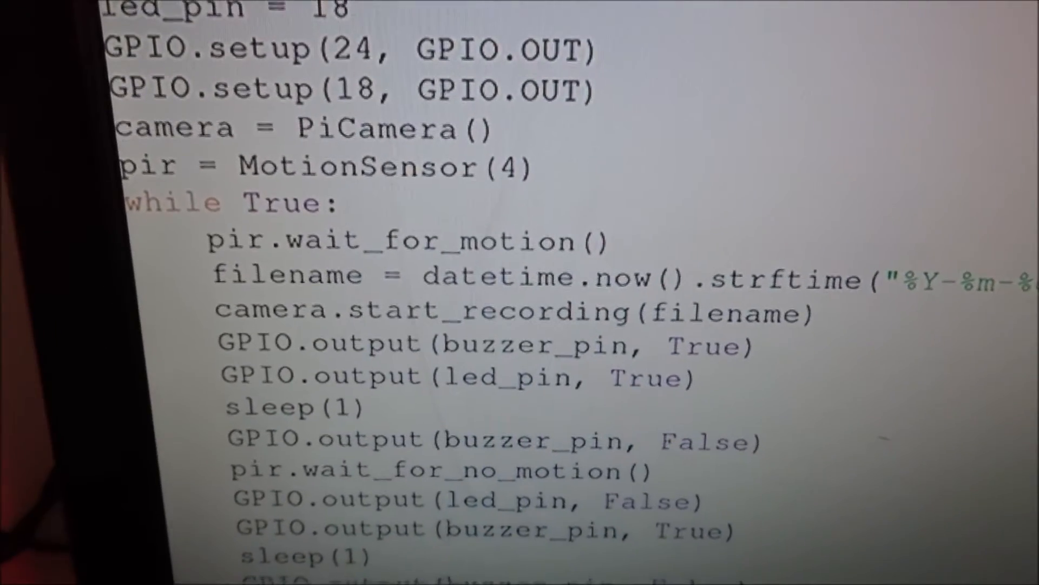
{"action": "scroll", "scroll_direction": "up", "scroll_amount": 3}
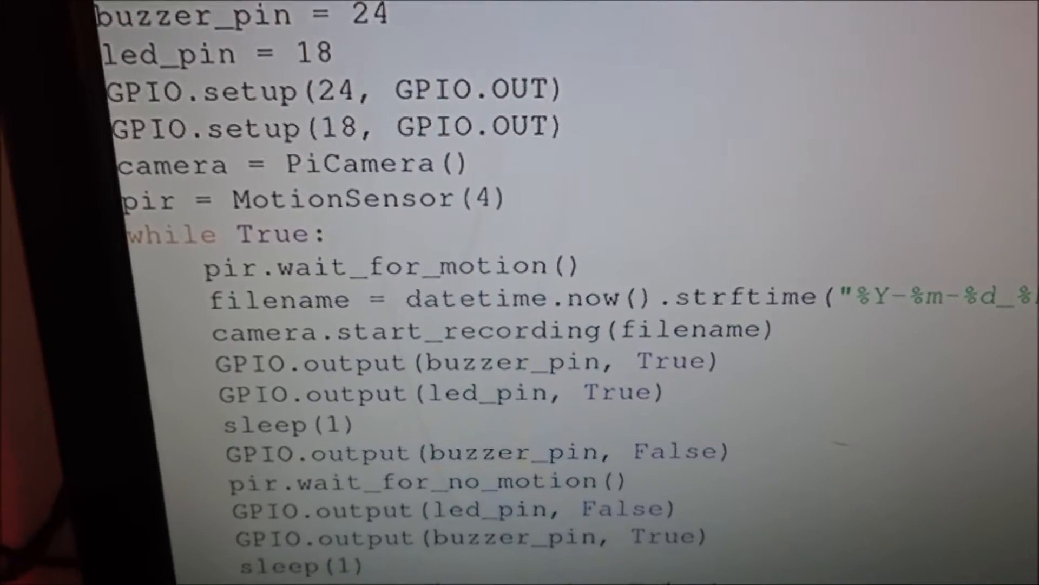
{"action": "scroll", "scroll_direction": "up", "scroll_amount": 3}
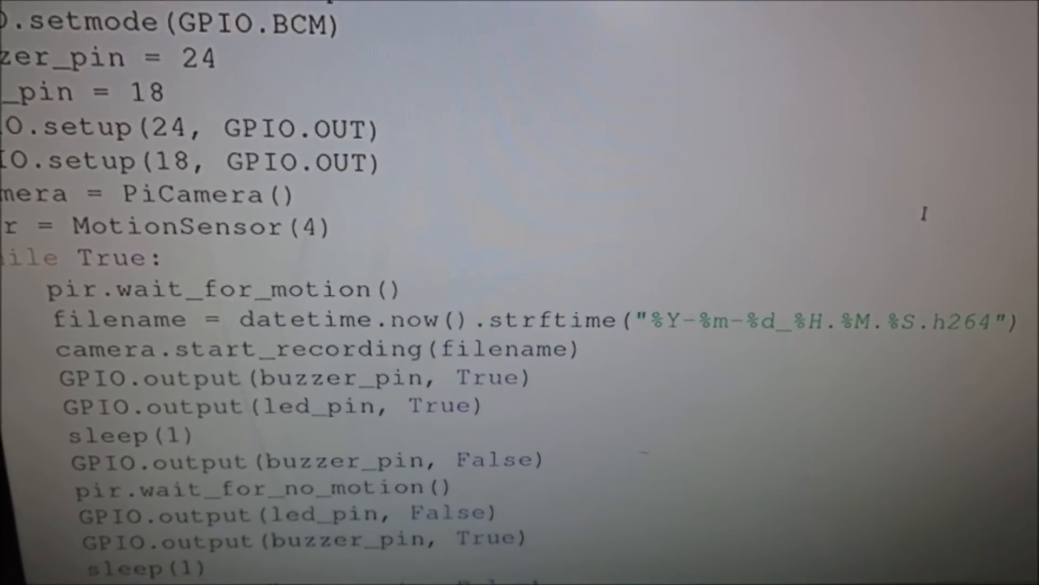
{"action": "scroll", "scroll_direction": "up", "scroll_amount": 3}
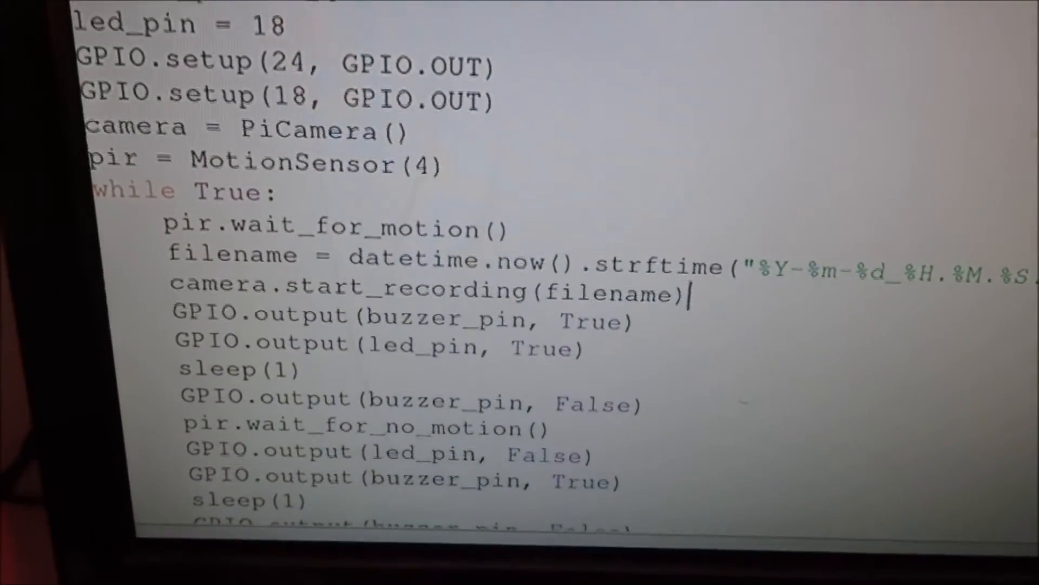
{"action": "scroll", "scroll_direction": "up", "scroll_amount": 3}
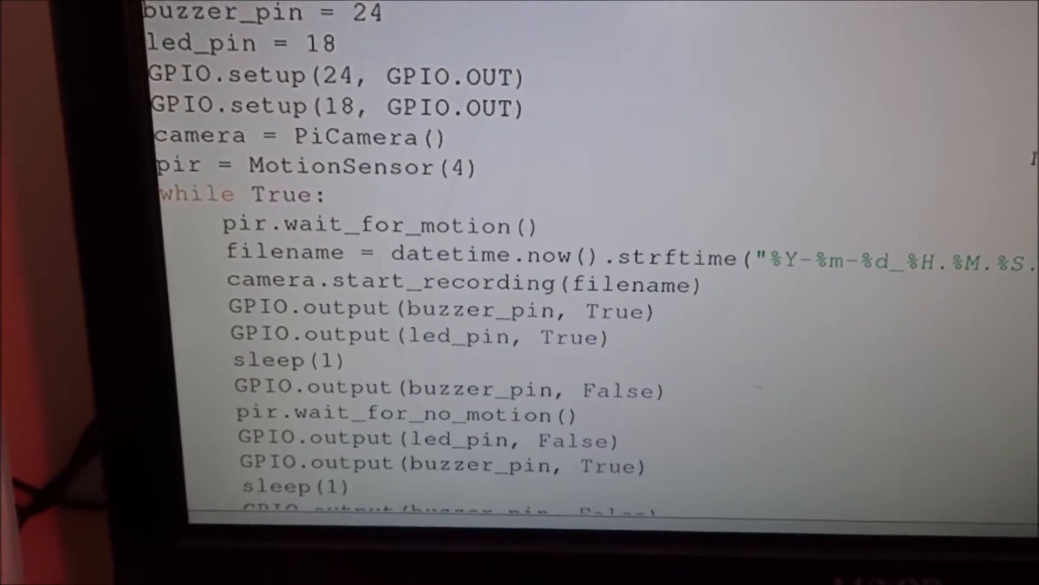
{"action": "scroll", "scroll_direction": "down", "scroll_amount": 3}
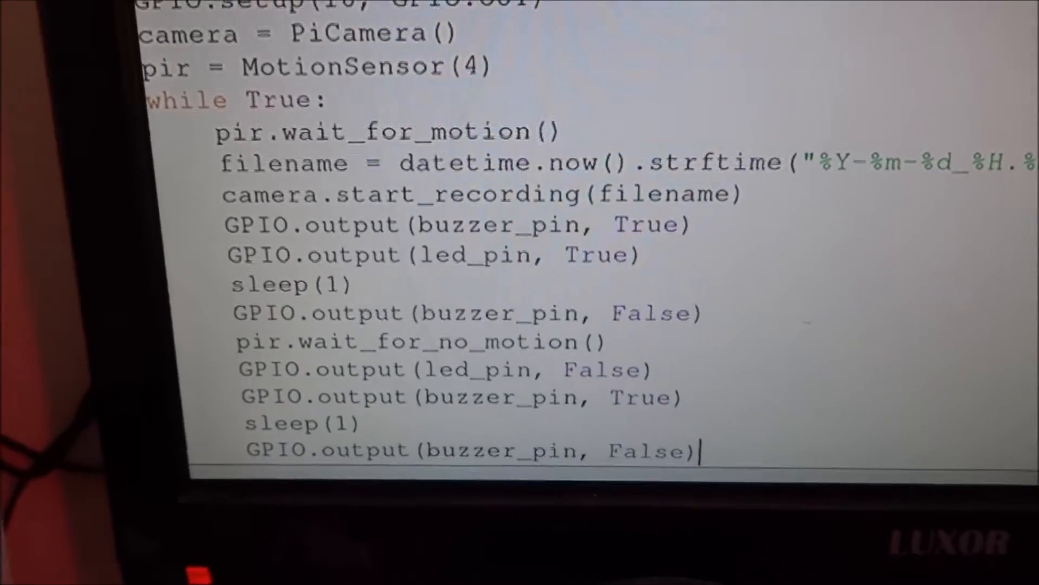
{"action": "type", "text": "camera.stop_recording()"}
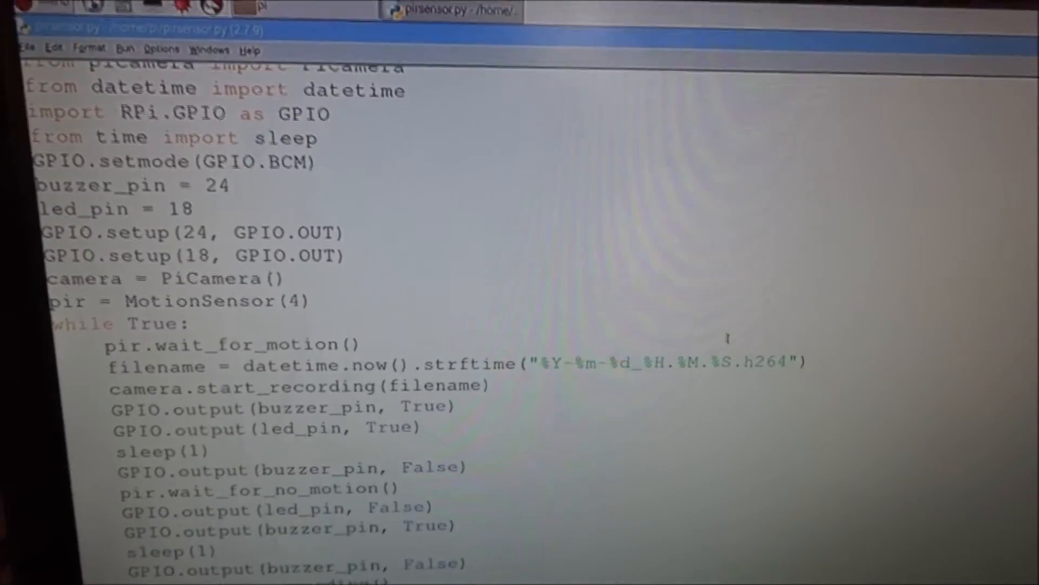
{"action": "scroll", "scroll_direction": "down", "scroll_amount": 3}
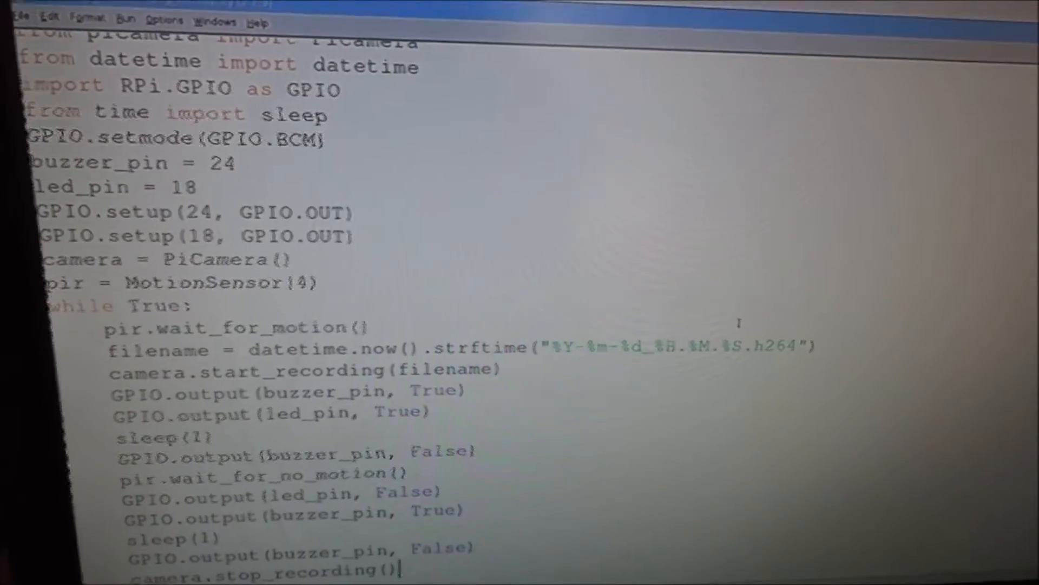
{"action": "scroll", "scroll_direction": "down", "scroll_amount": 3}
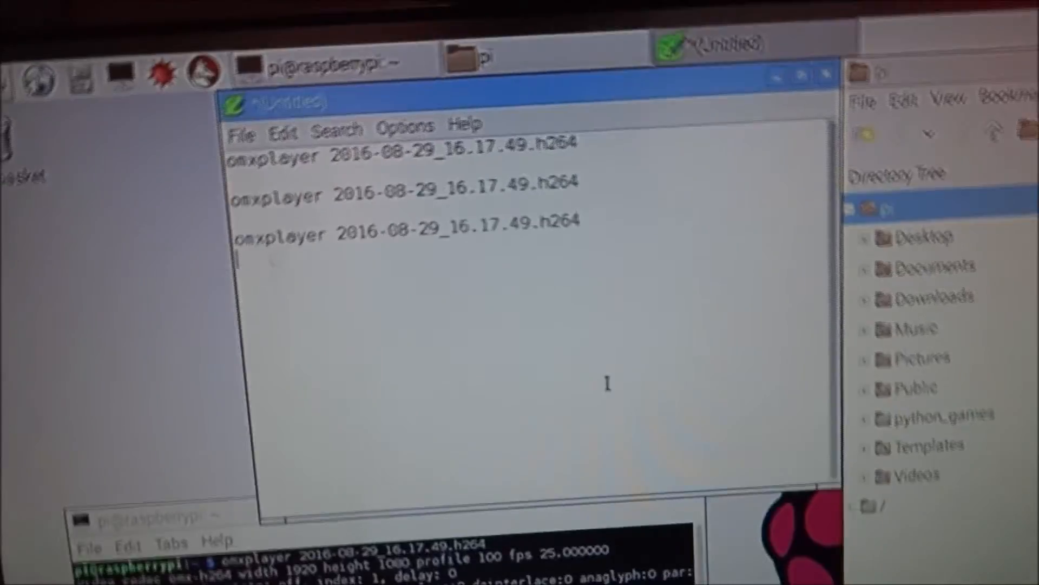
{"action": "type", "text": "c"}
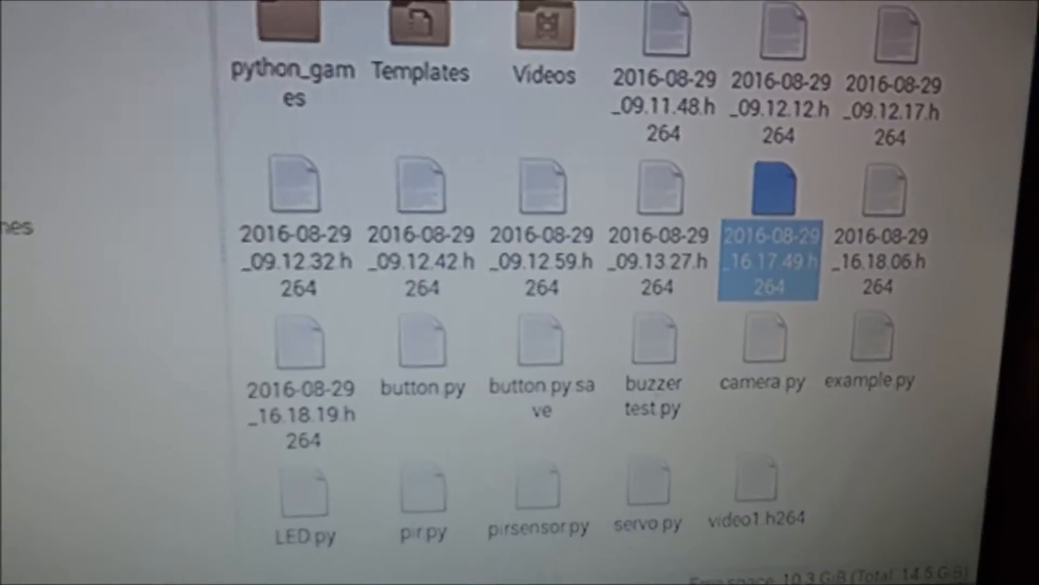
Review the 2016-08-29 h264 clips in the home folder and bring up copy options for the second omxplayer command.
{"action": "scroll", "scroll_direction": "up", "scroll_amount": 3}
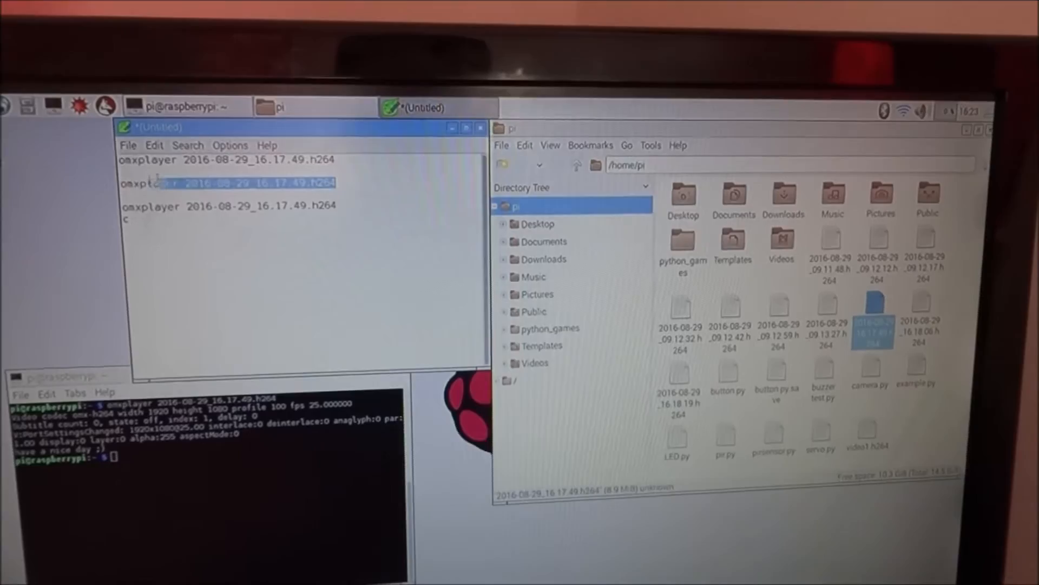
{"action": "right_click", "coordinate": [246, 199]}
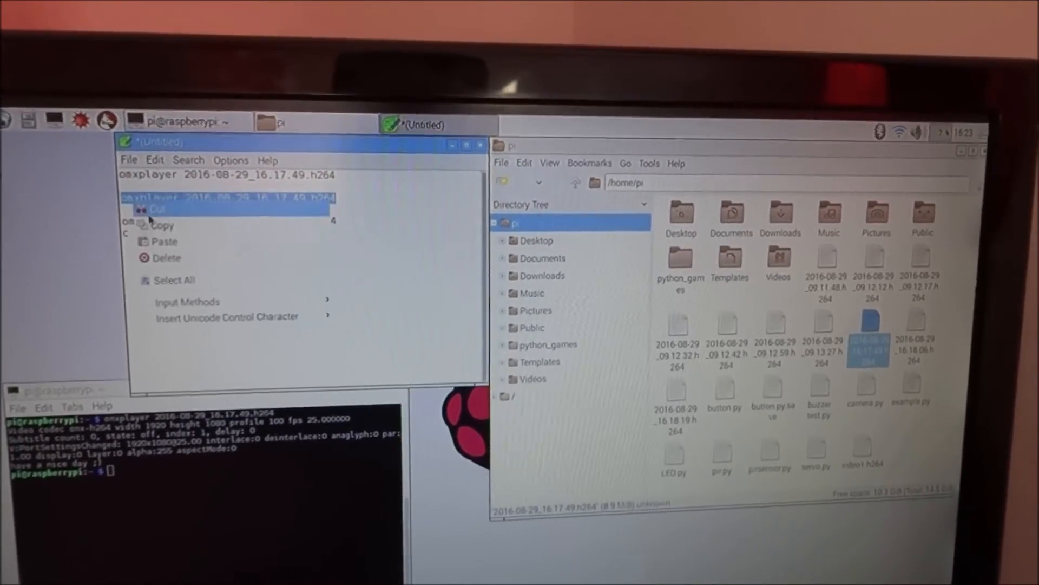